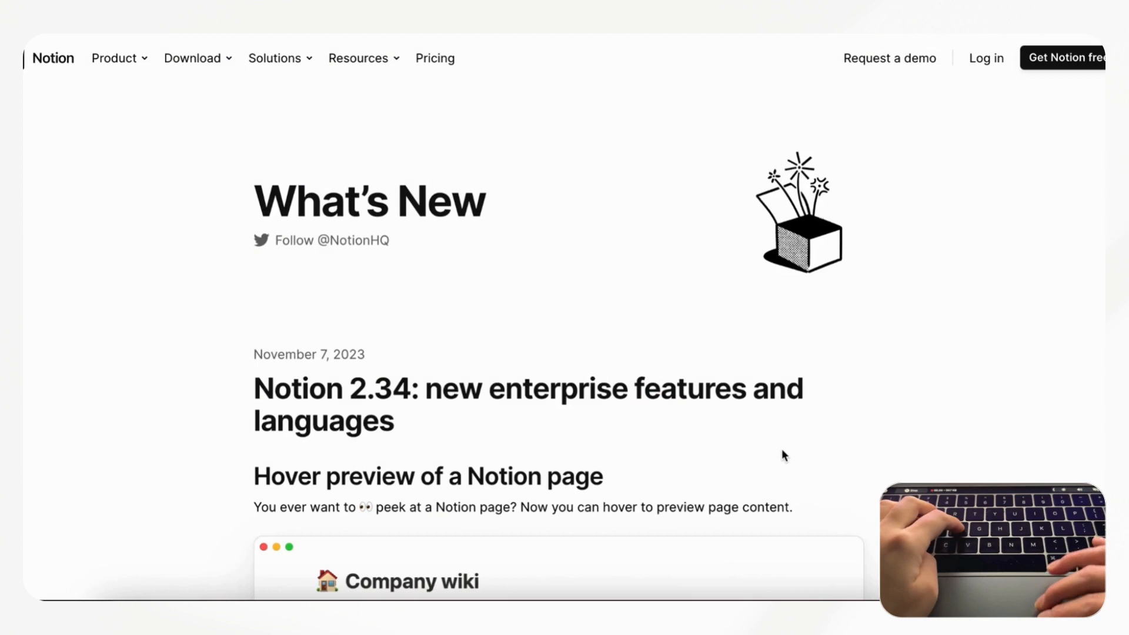
- Scroll the 2.34 release notes to the hover preview section showing the Company wiki example
scroll("down", 3)
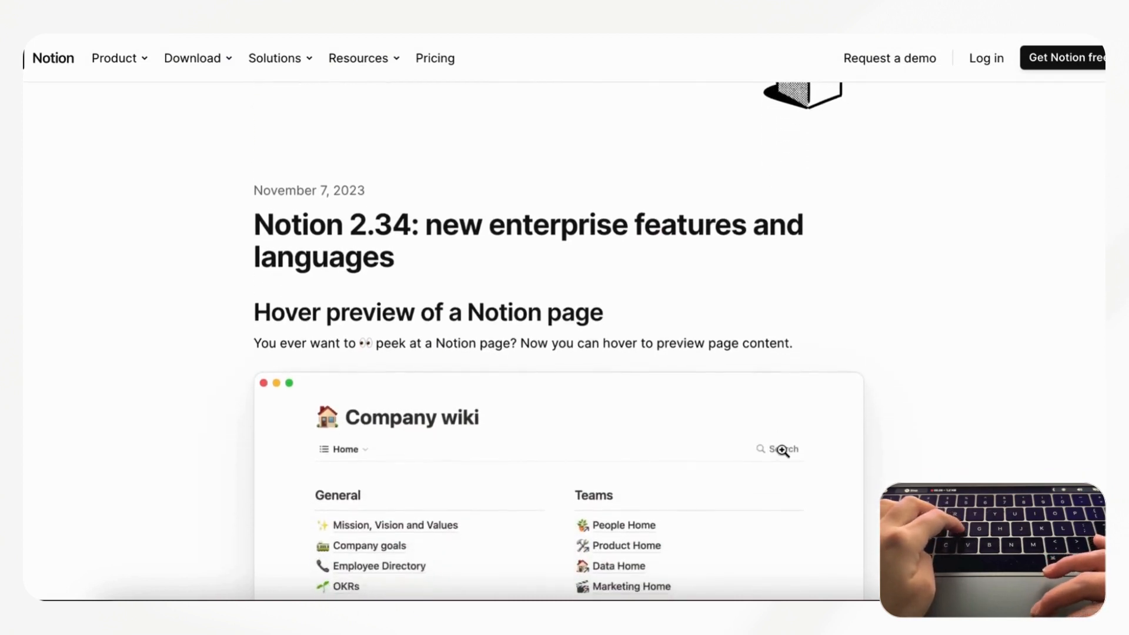
scroll("down", 3)
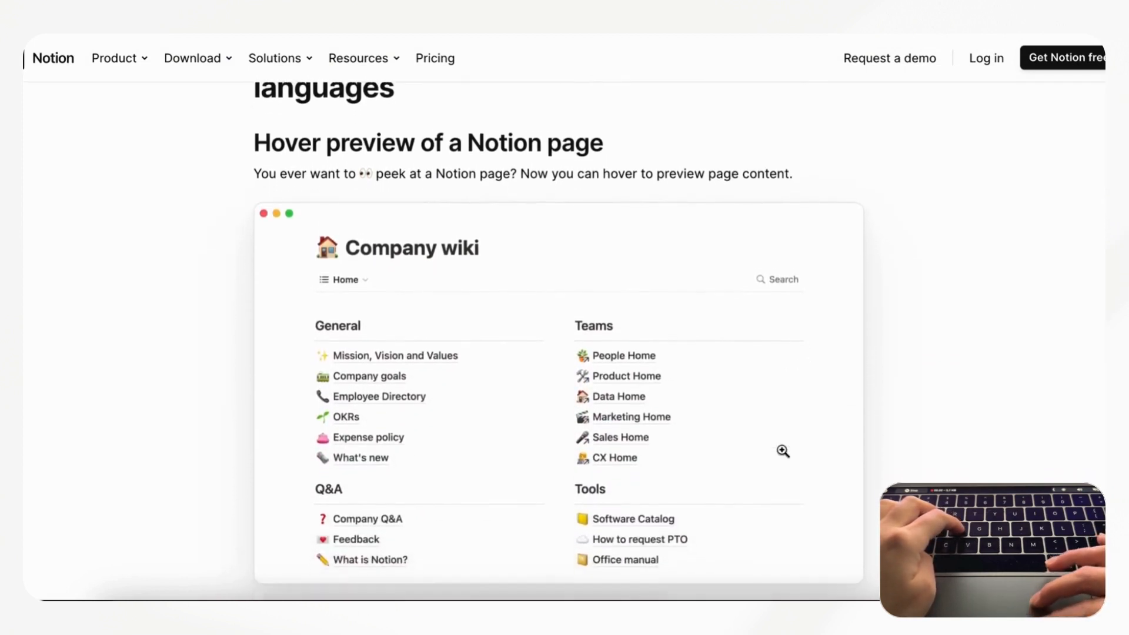
scroll("up", 3)
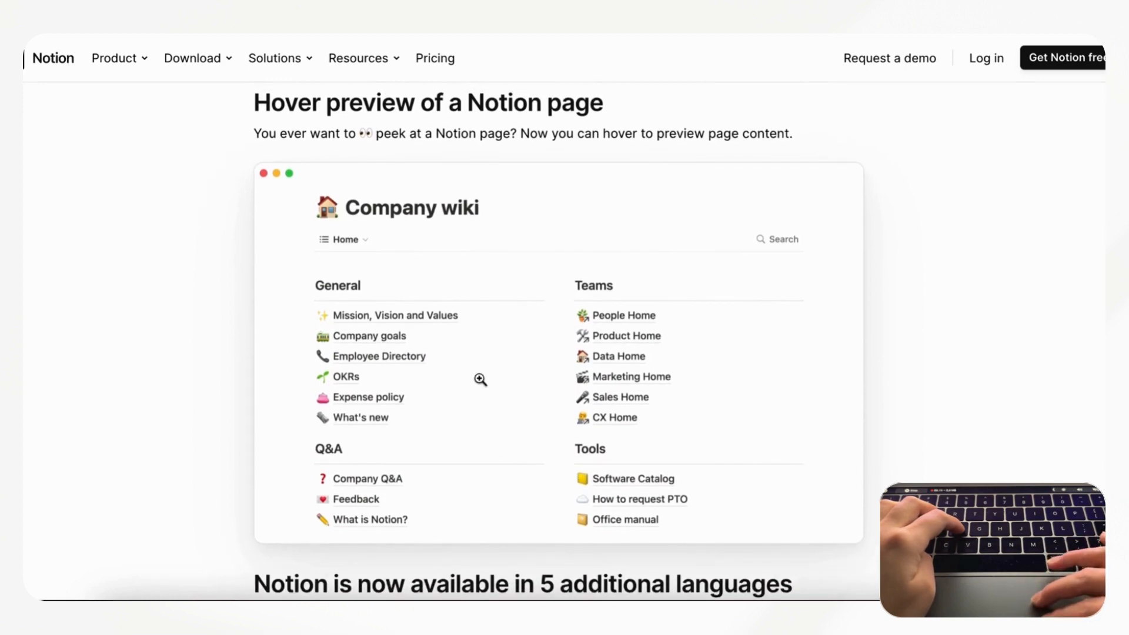
mouse_move(610, 475)
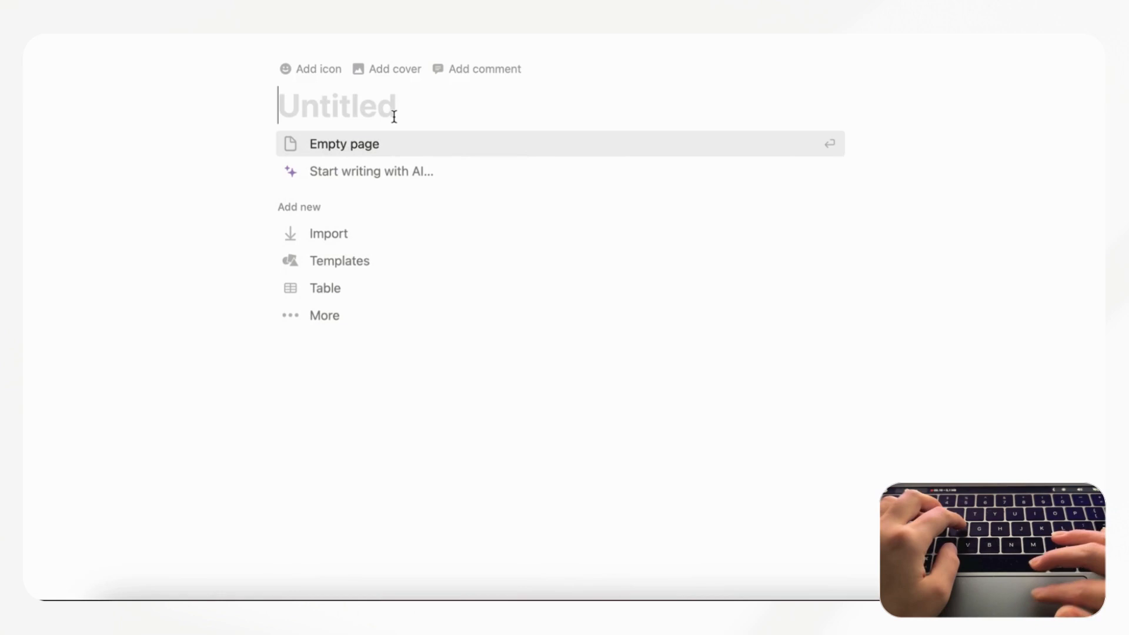
- Title the subpage 'New Page', add a checkmark icon, and return to Notion Update: 2.34
type("New")
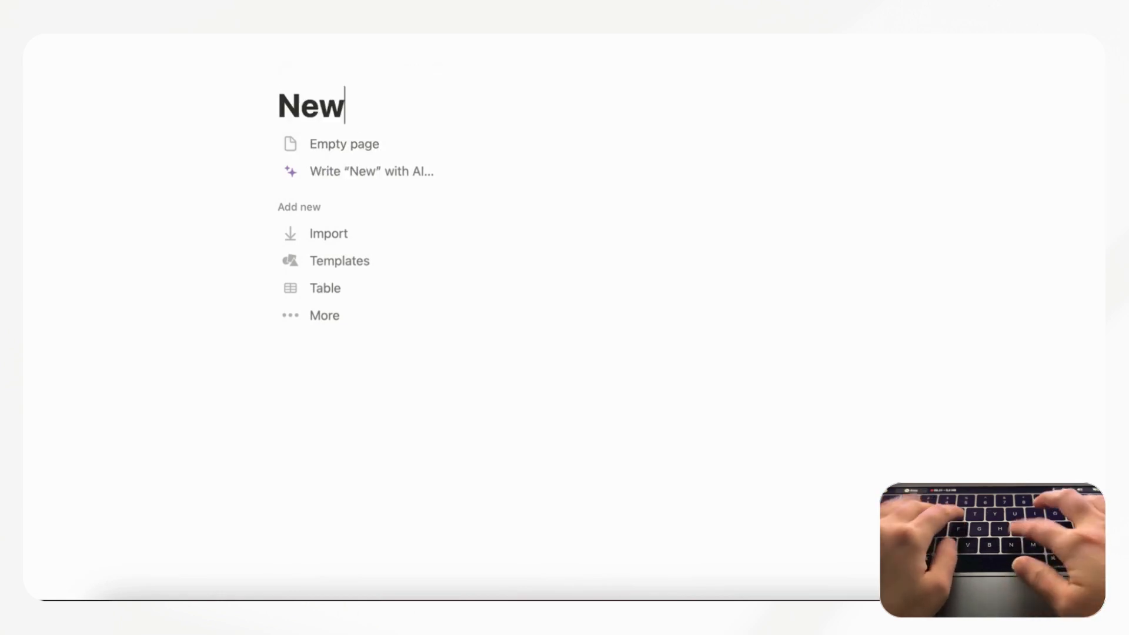
type("Page")
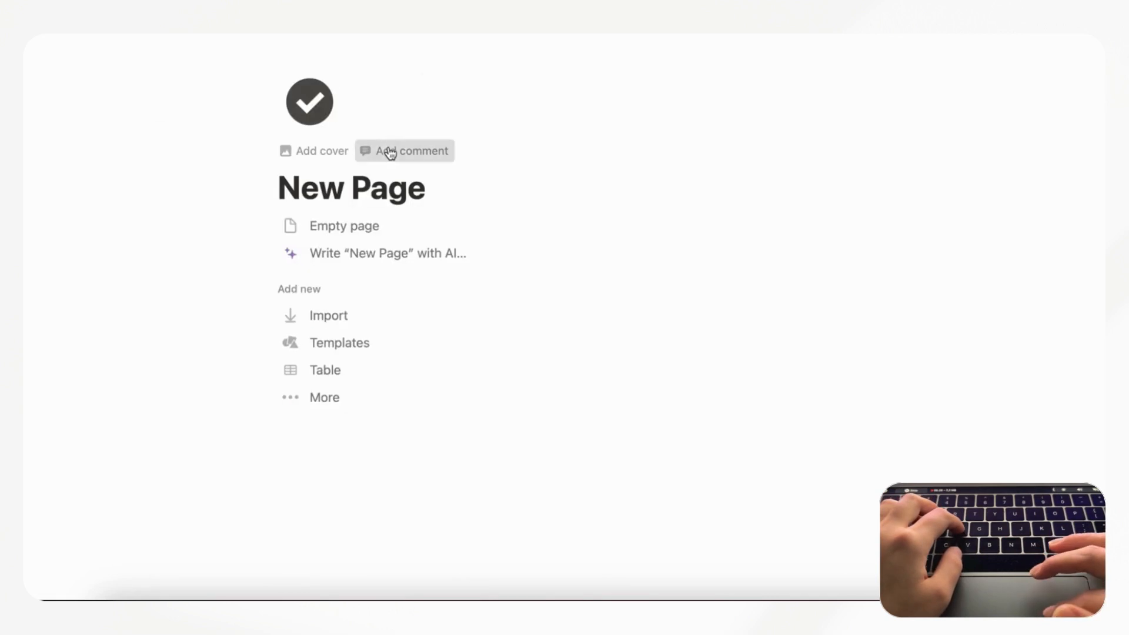
left_click(320, 151)
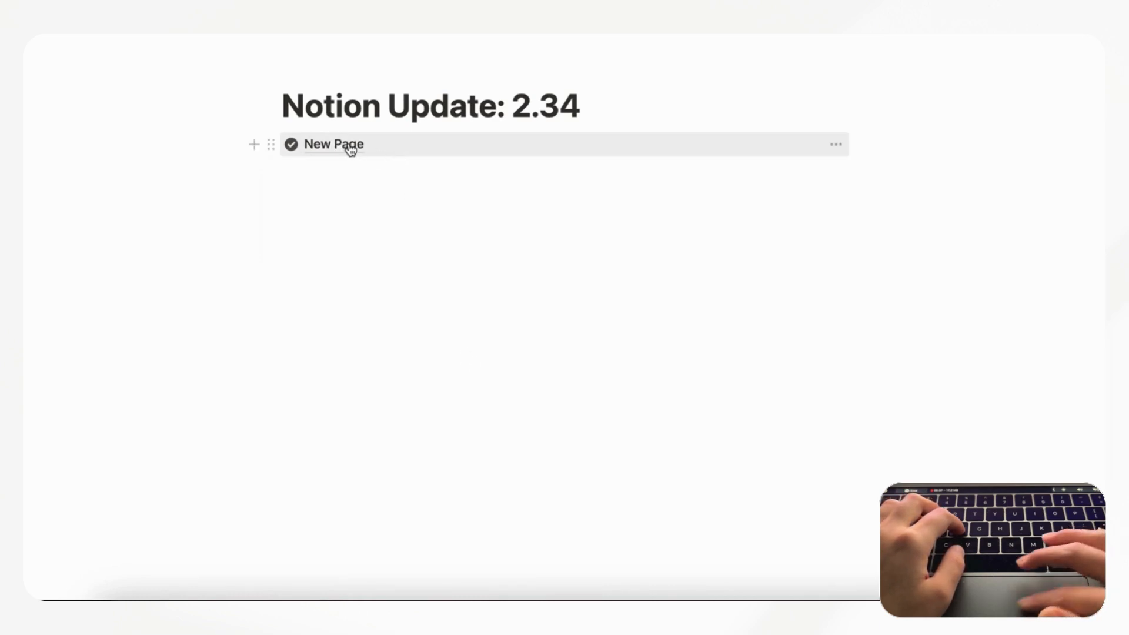
mouse_move(650, 532)
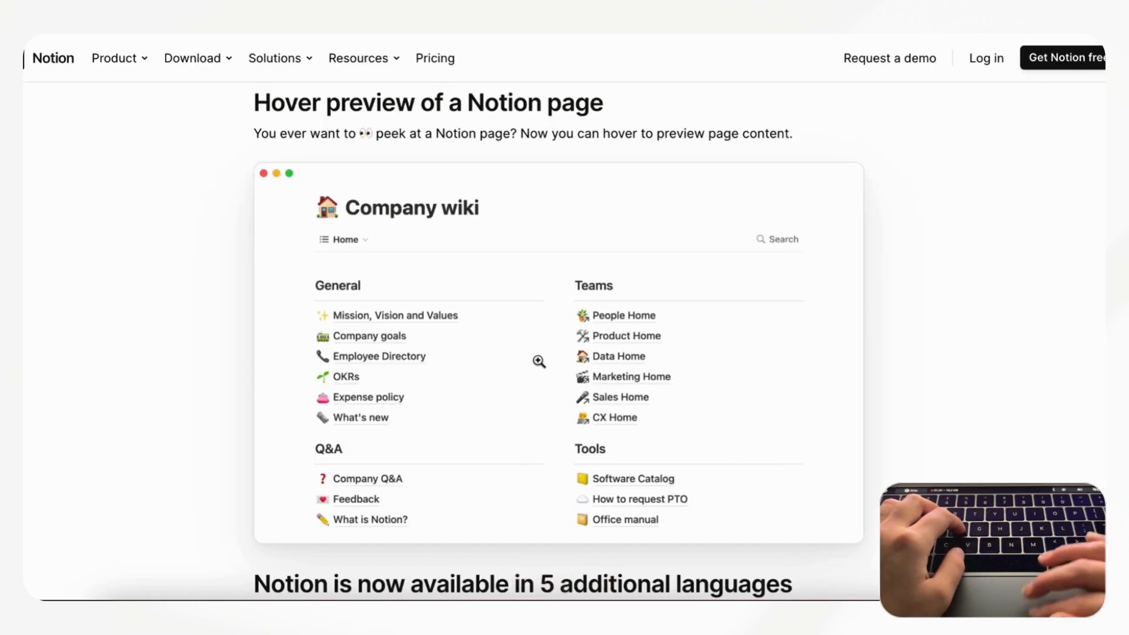
- Scroll the release notes to the section announcing Danish, Dutch, Finnish, Norwegian and Swedish support
scroll("down", 3)
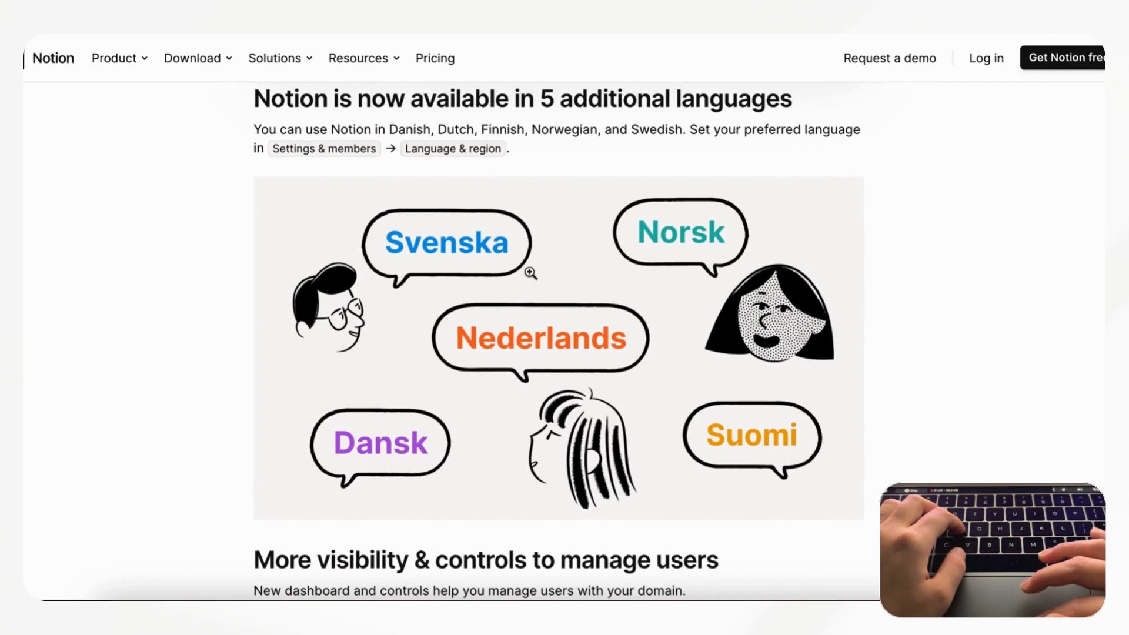
scroll("down", 3)
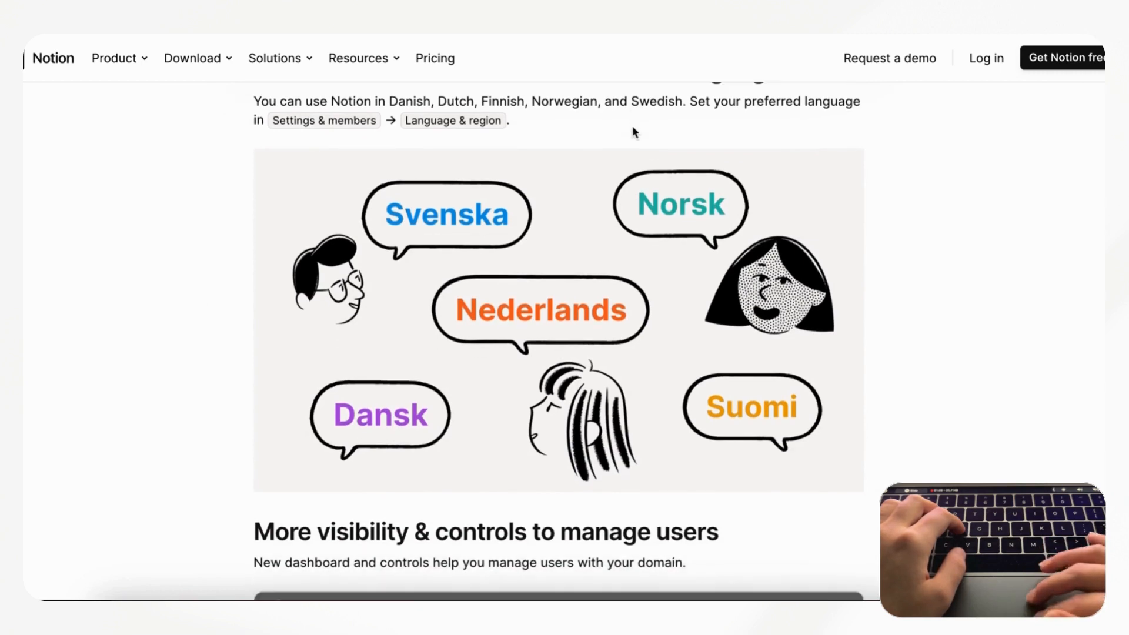
scroll("up", 3)
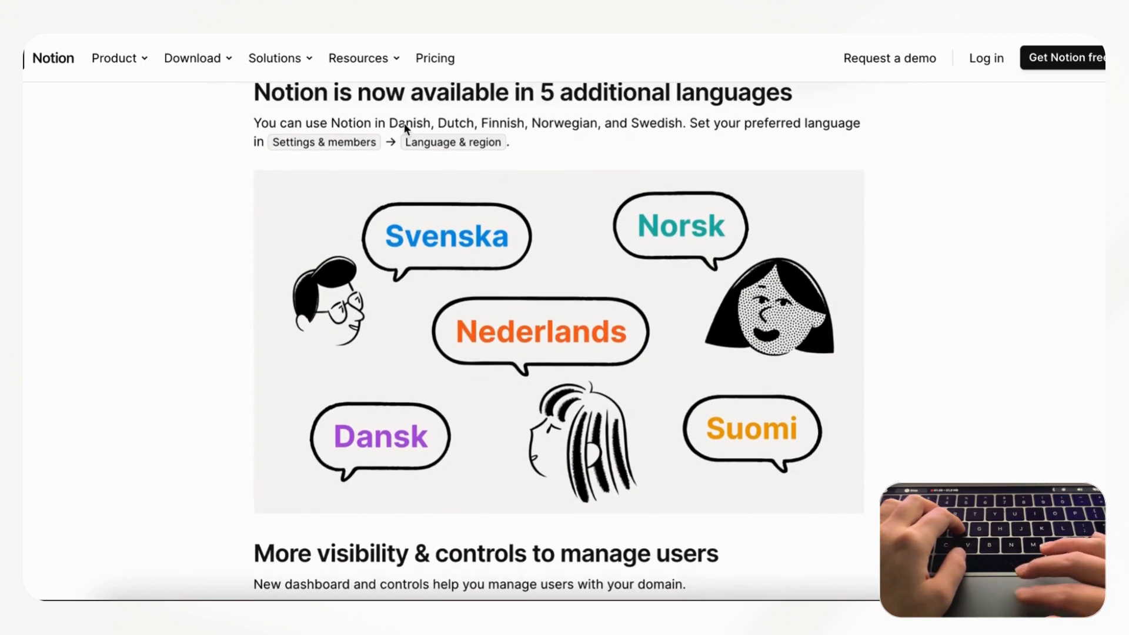
mouse_move(681, 138)
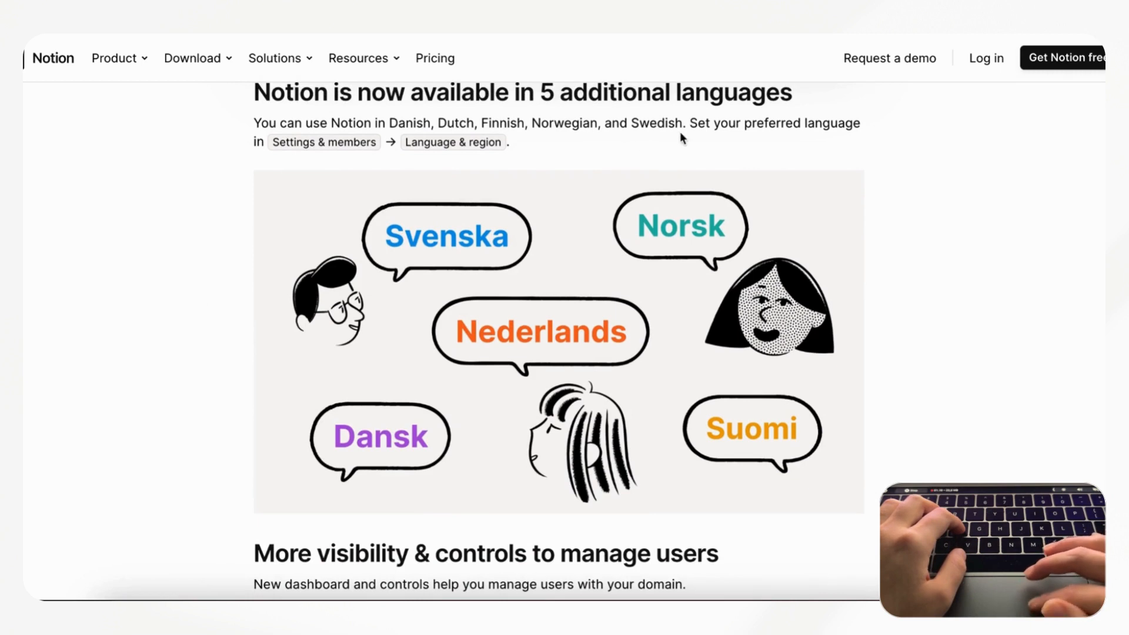
mouse_move(621, 167)
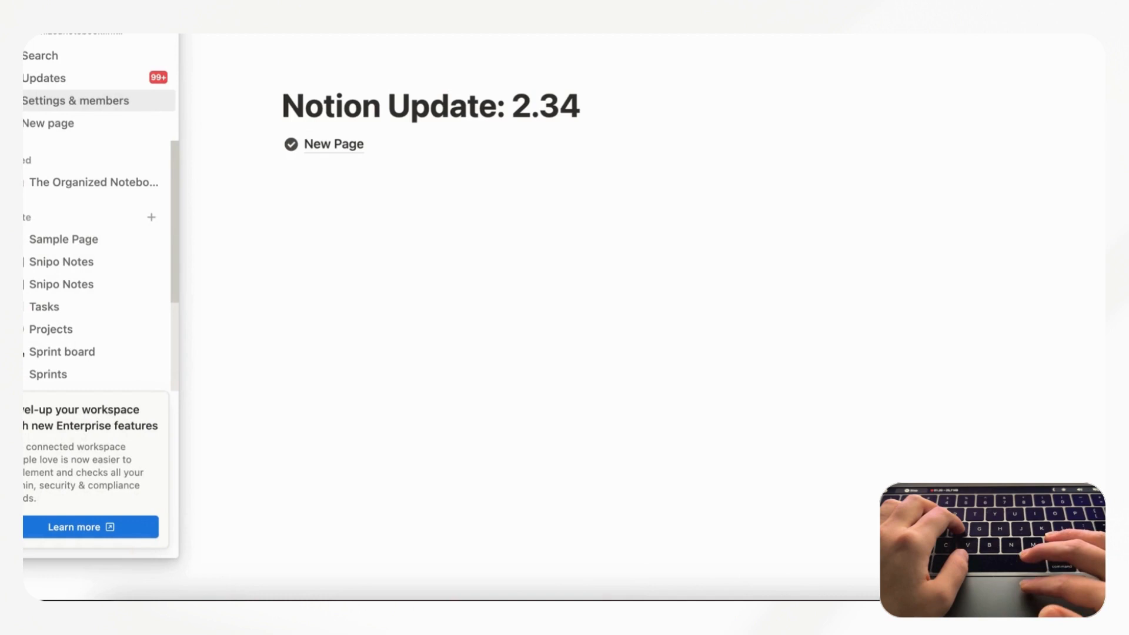
mouse_move(89, 105)
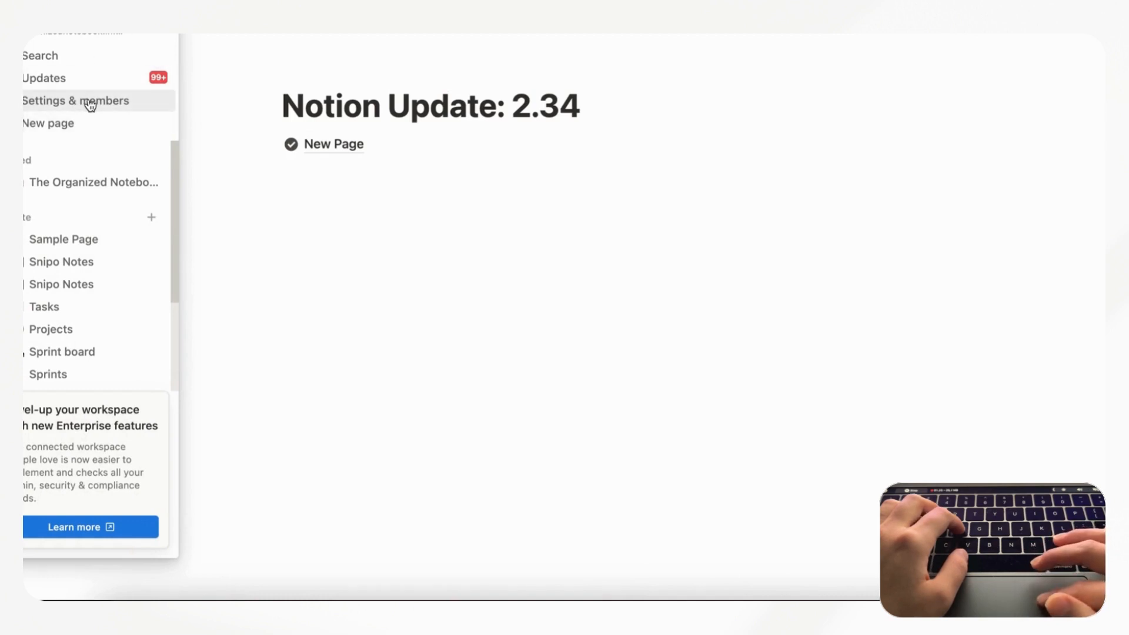
- Open Settings & members > Language & region and browse the interface language list with beta languages
left_click(76, 100)
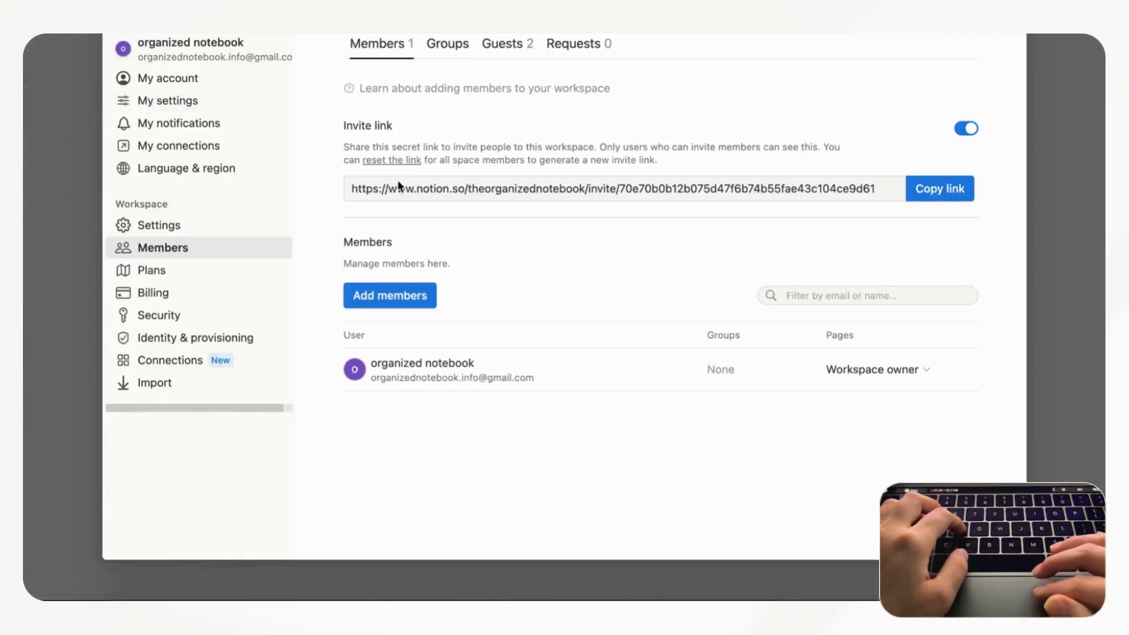
mouse_move(186, 168)
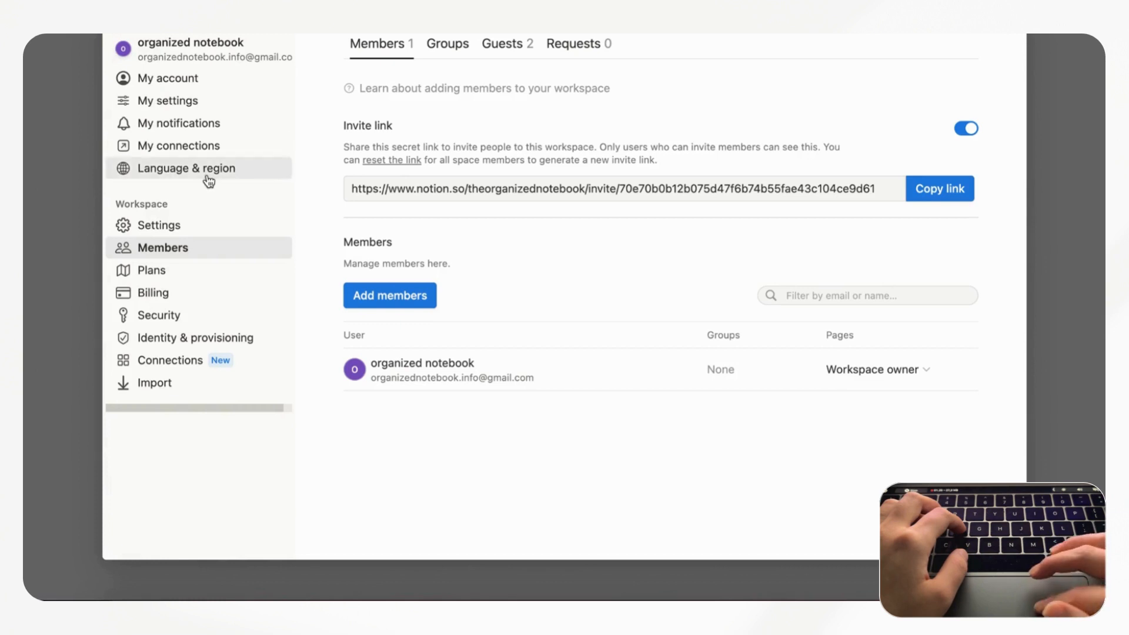
left_click(189, 168)
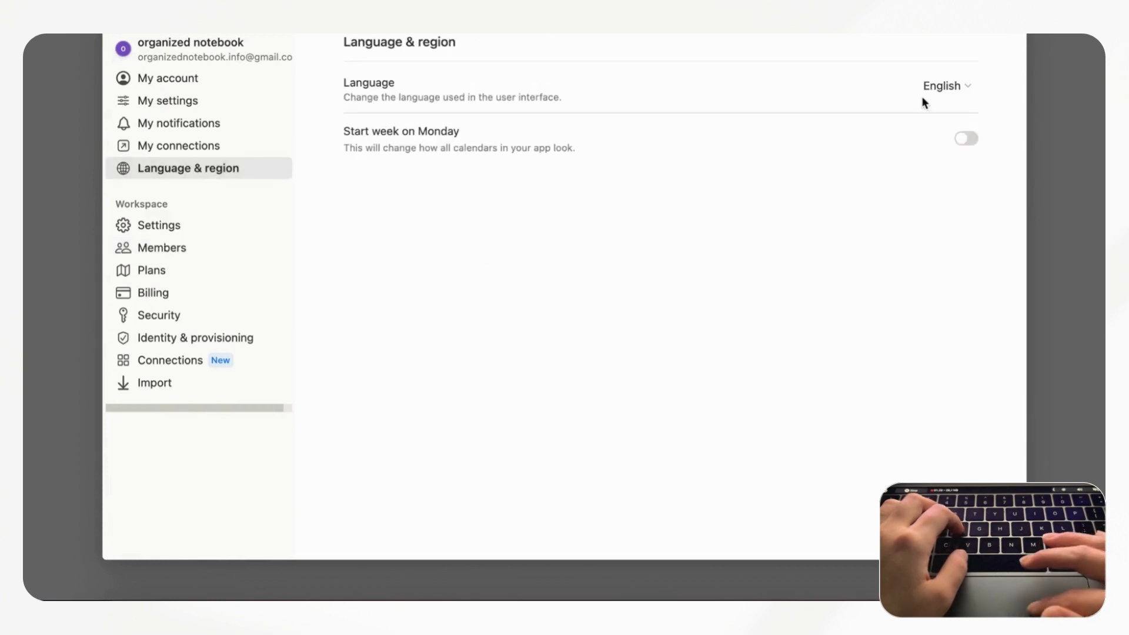
left_click(946, 86)
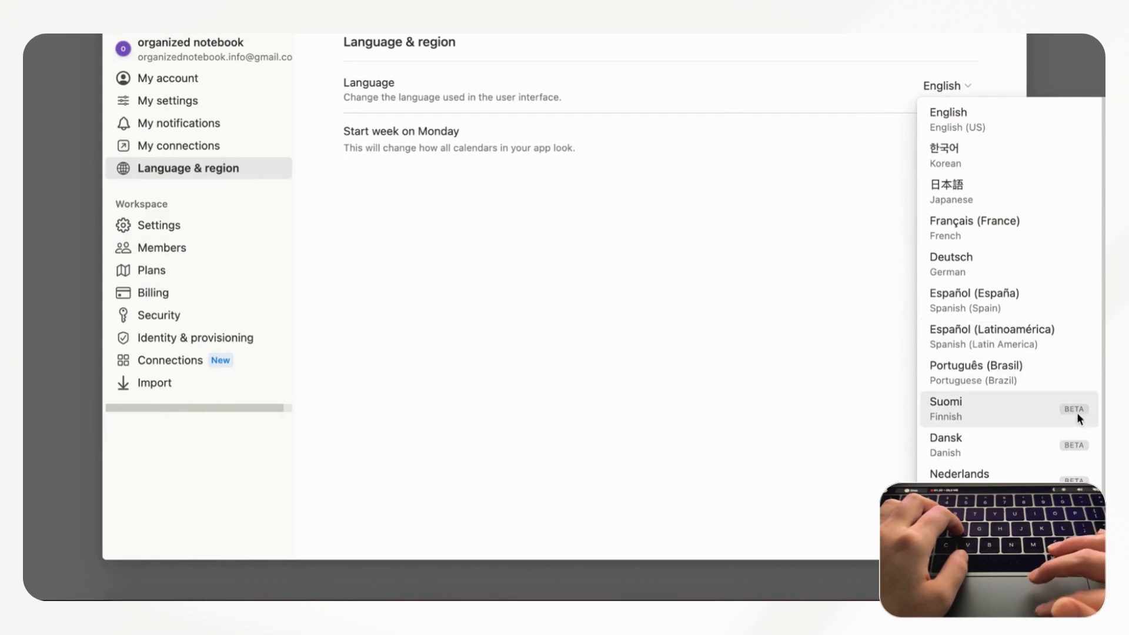
mouse_move(1078, 430)
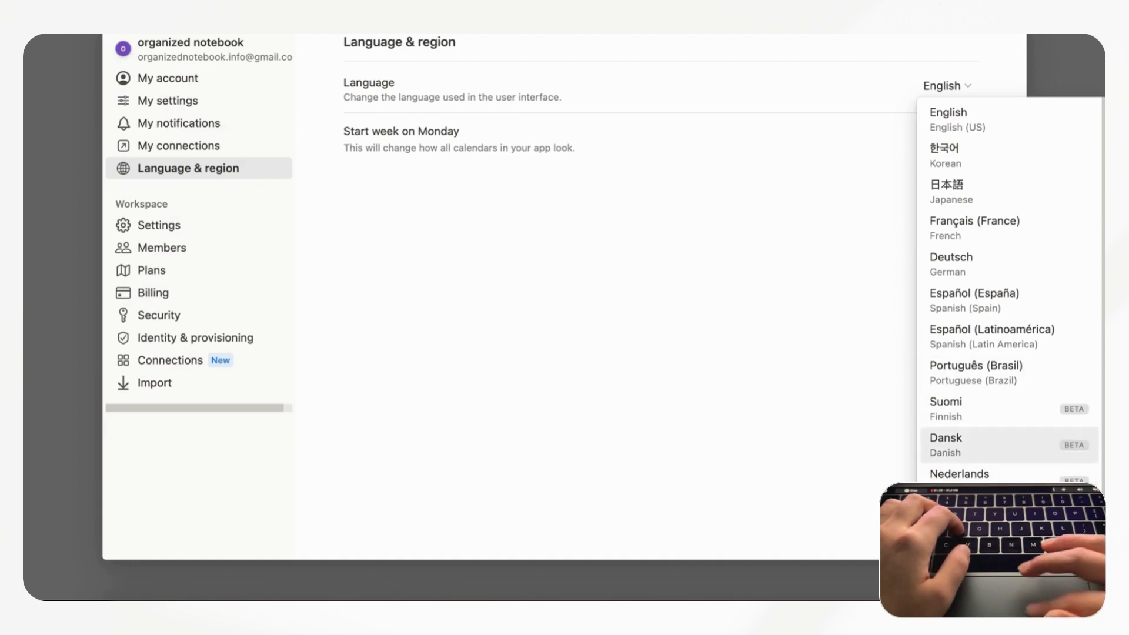
scroll("down", 3)
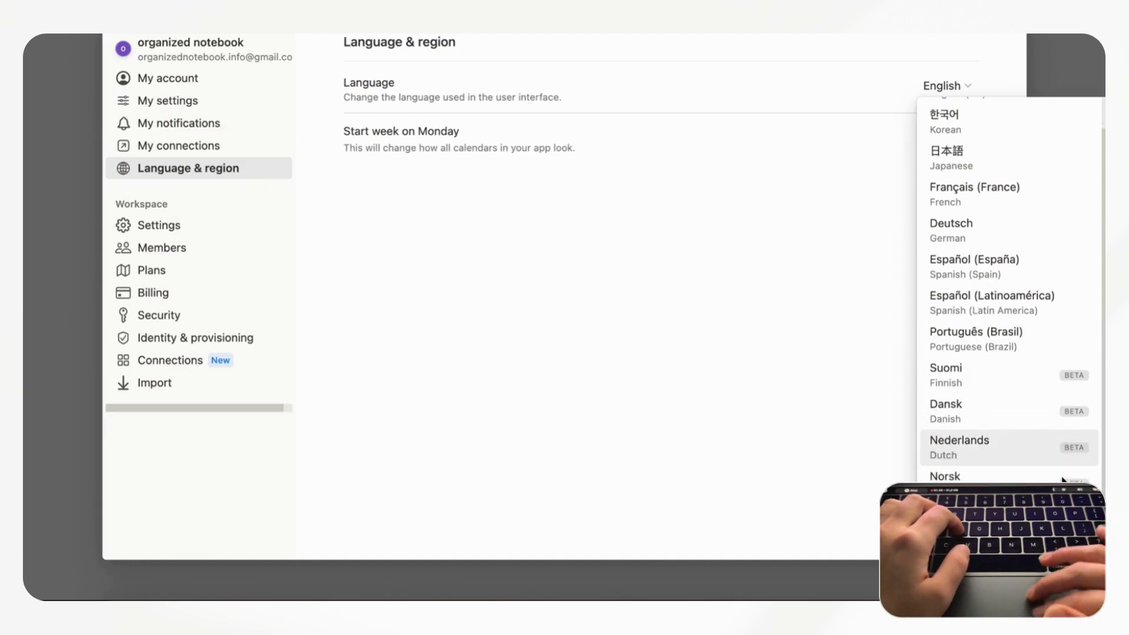
mouse_move(986, 335)
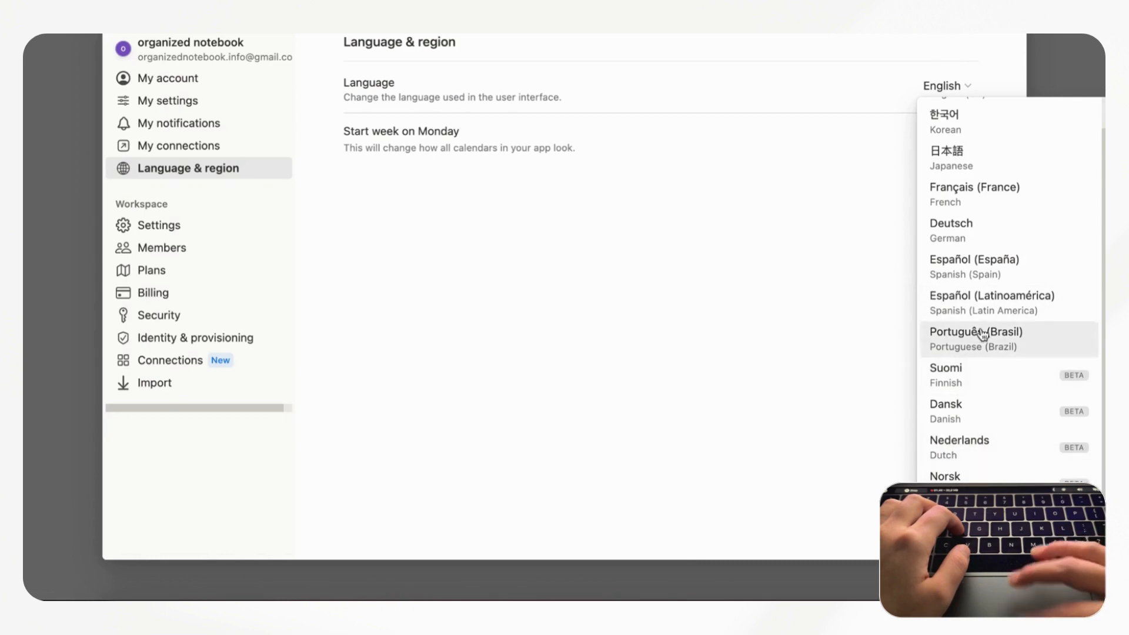
mouse_move(1060, 83)
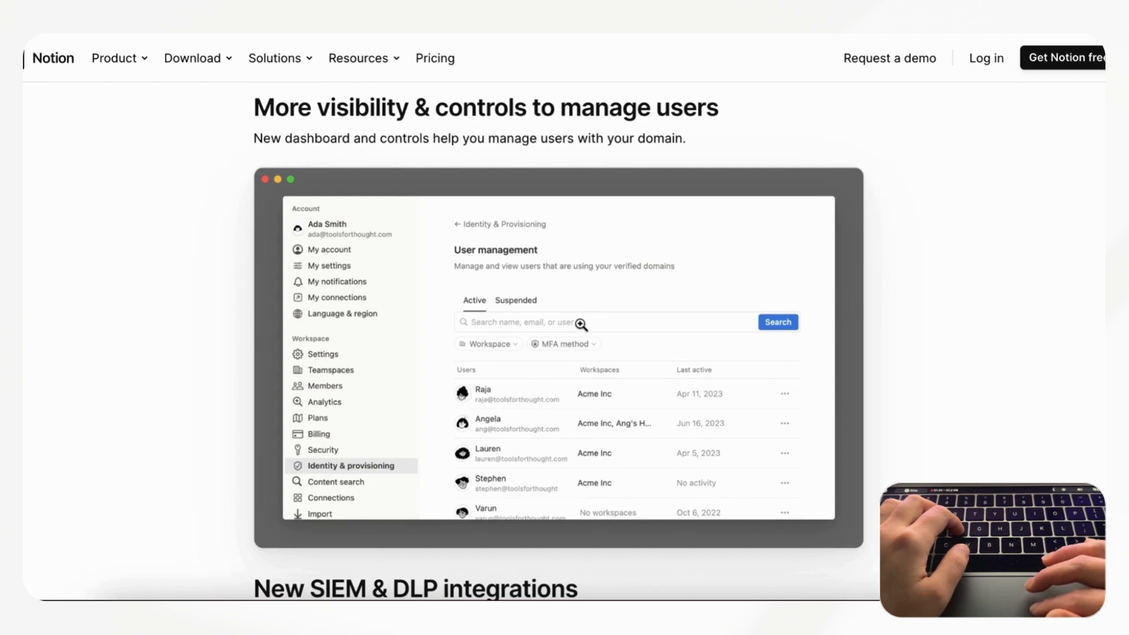
mouse_move(666, 276)
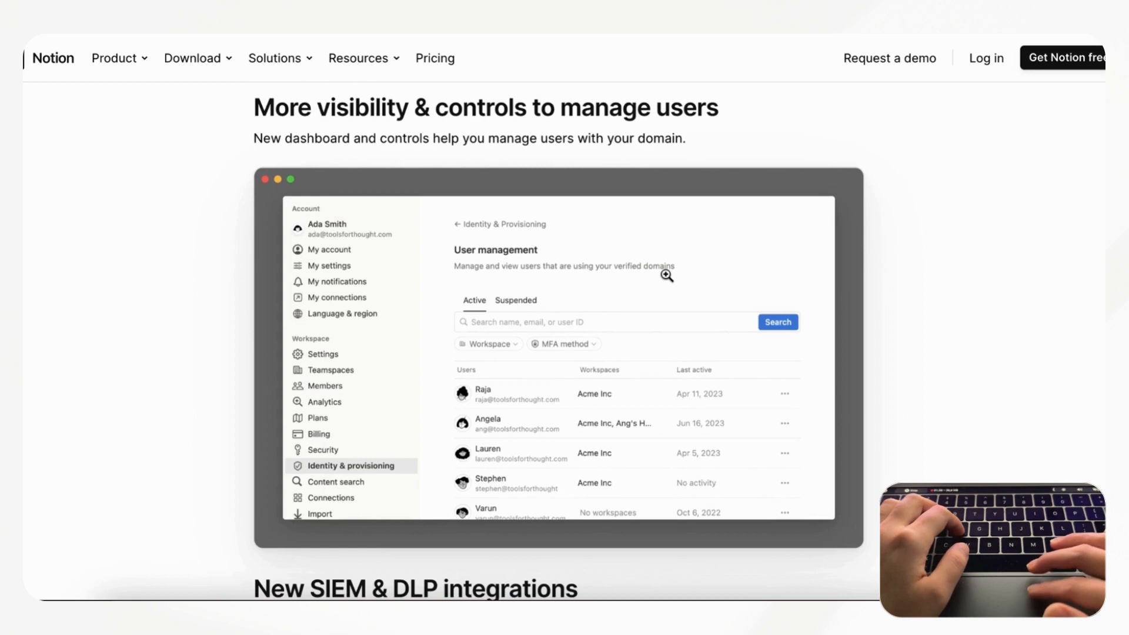
mouse_move(720, 527)
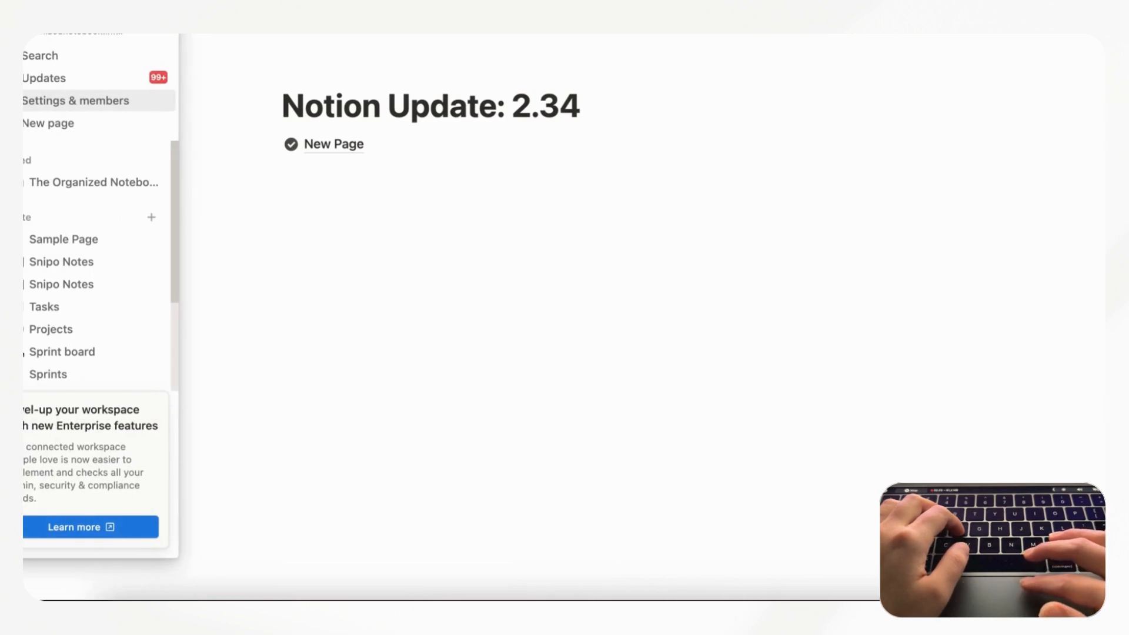
mouse_move(81, 100)
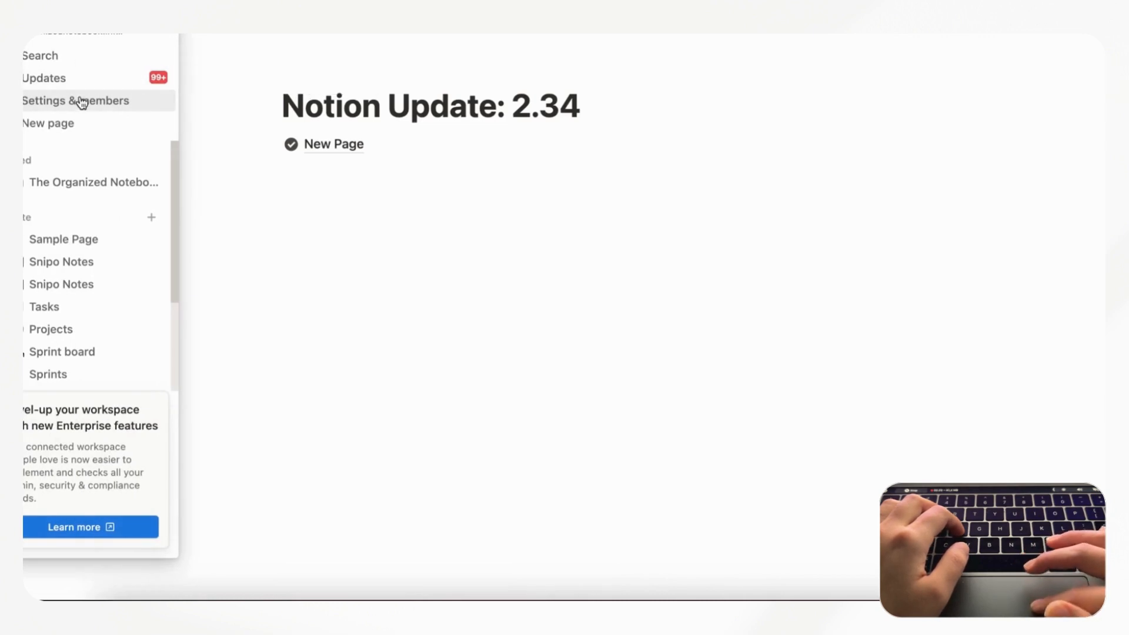
- Open Settings & members > Identity & provisioning and browse the Enterprise-only user management options
left_click(75, 101)
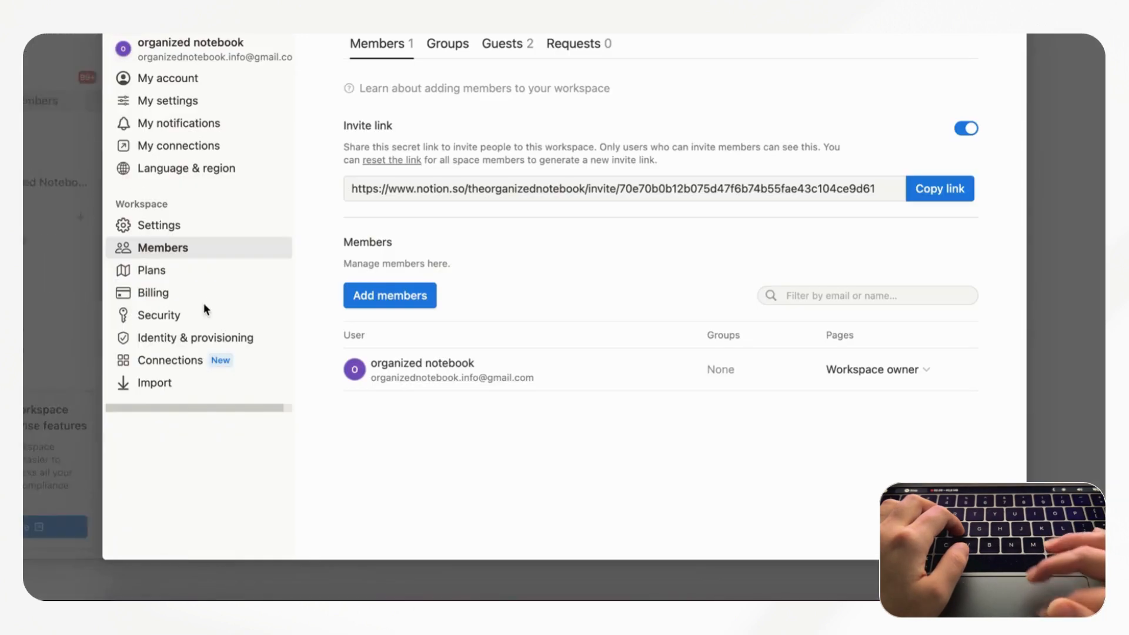
left_click(195, 337)
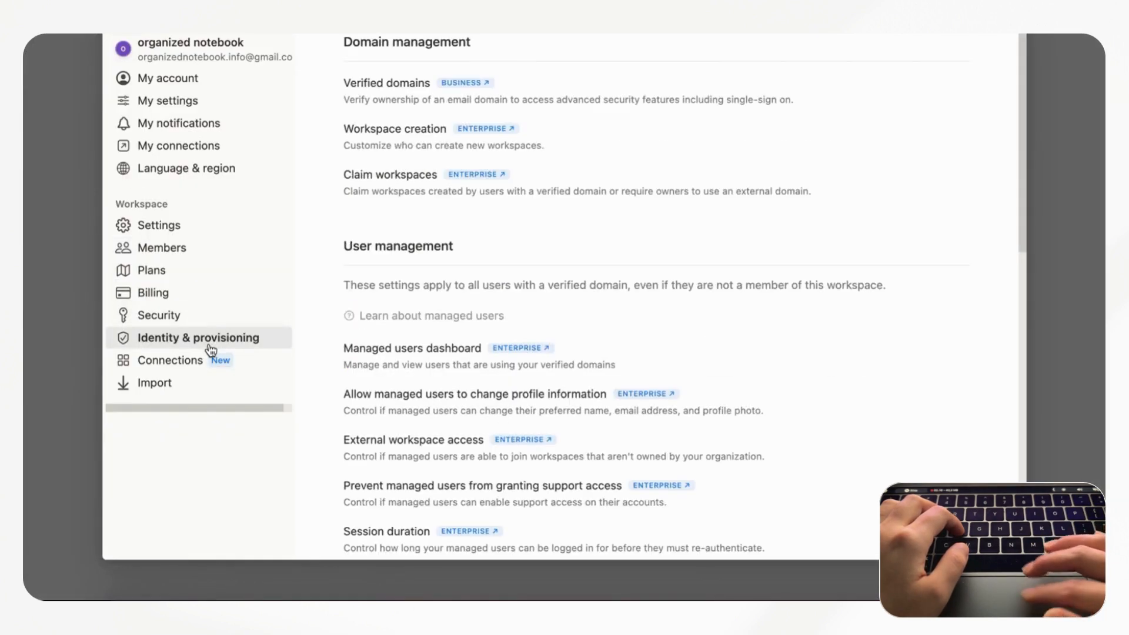
mouse_move(520, 234)
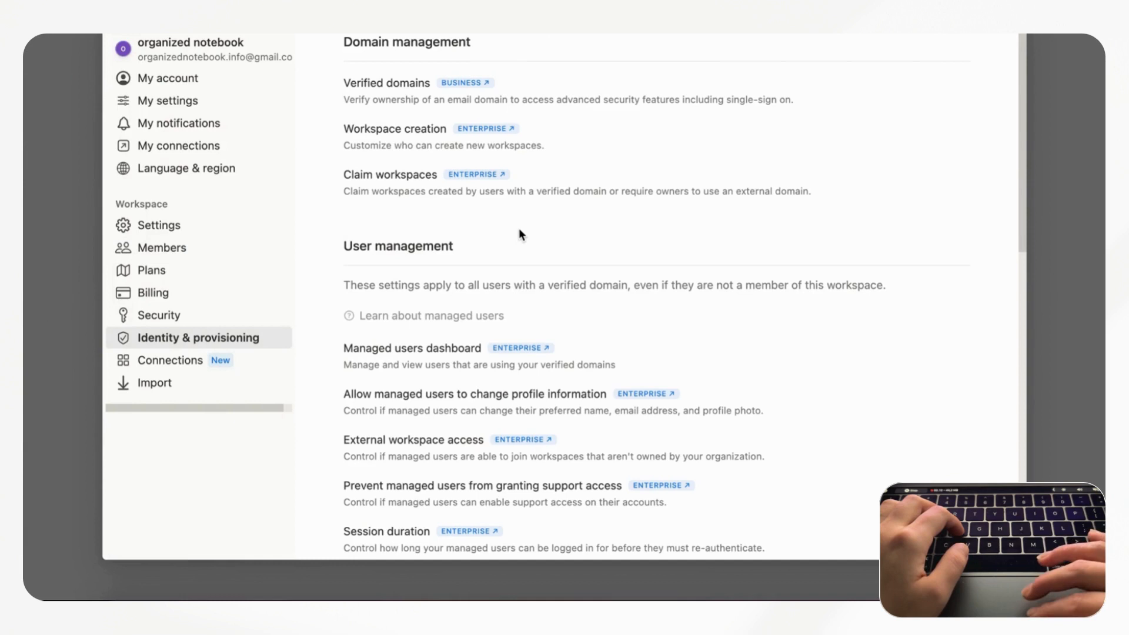
scroll("down", 3)
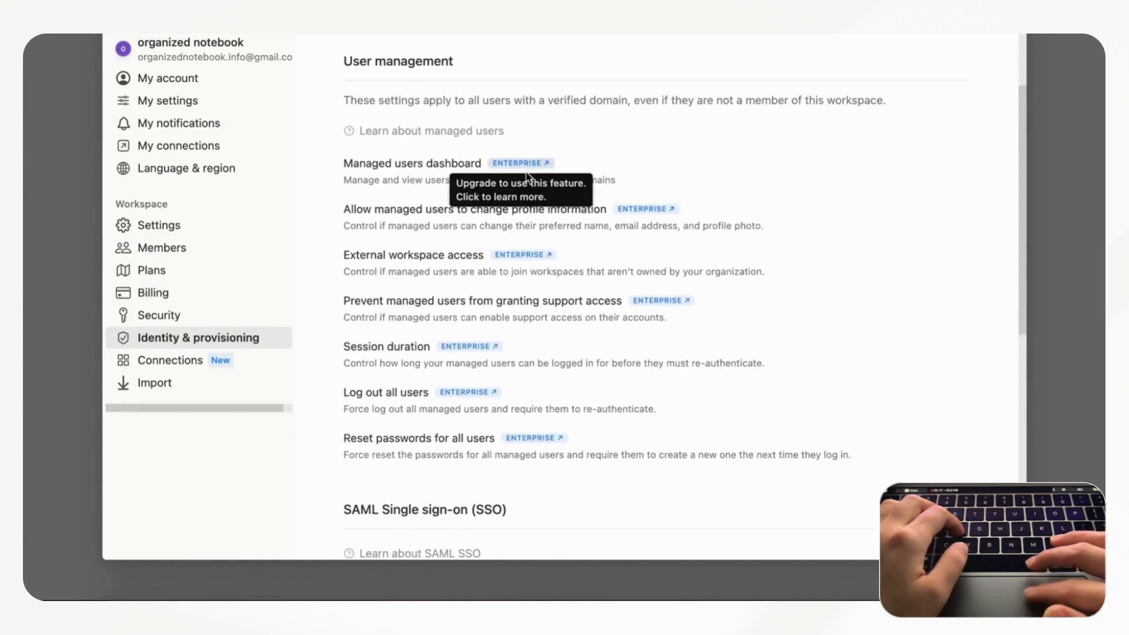
mouse_move(657, 222)
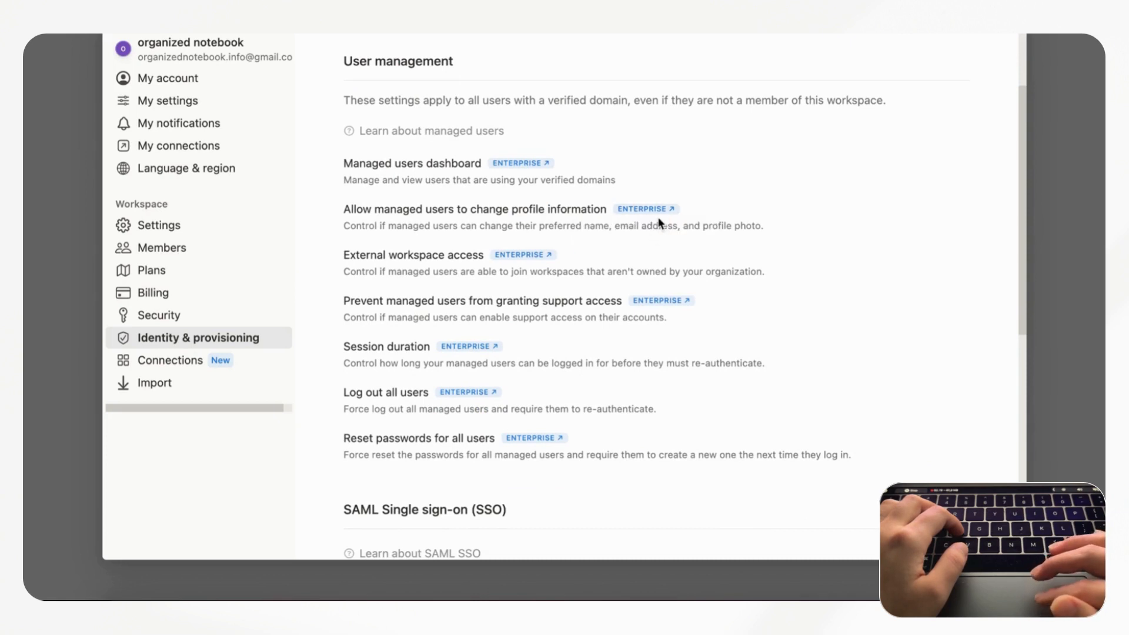
mouse_move(600, 365)
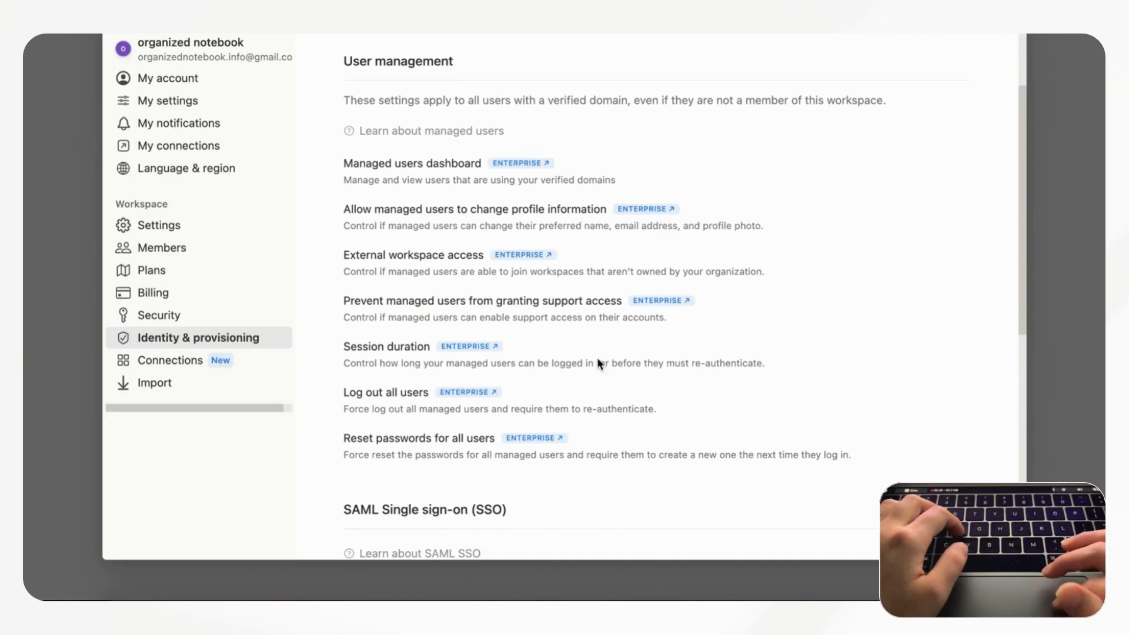
mouse_move(508, 403)
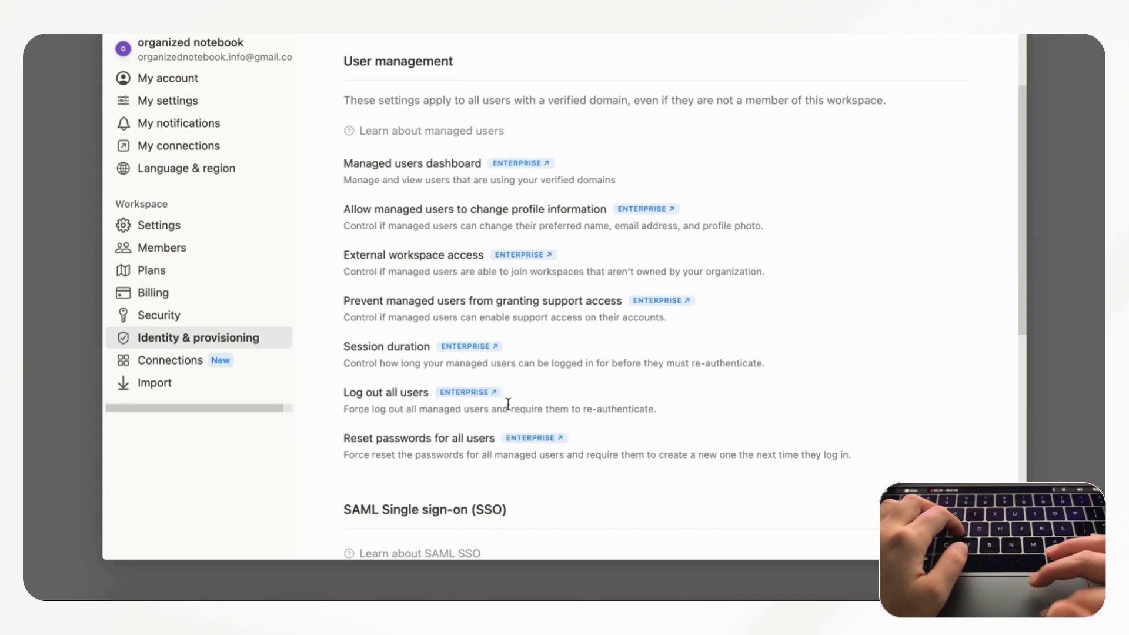
scroll("up", 3)
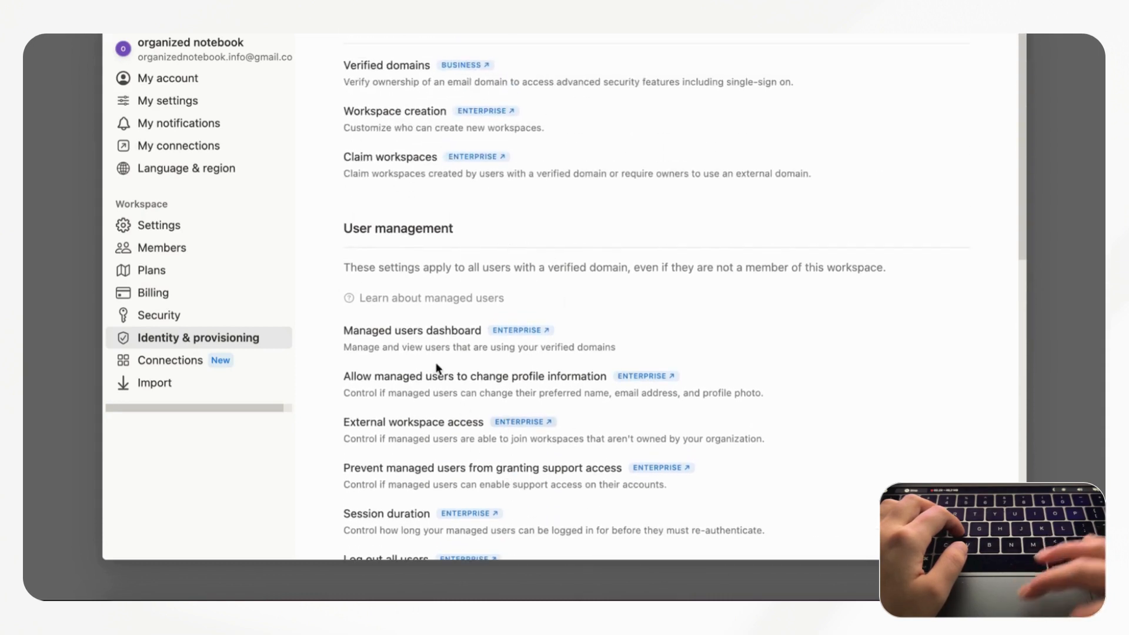
scroll("down", 3)
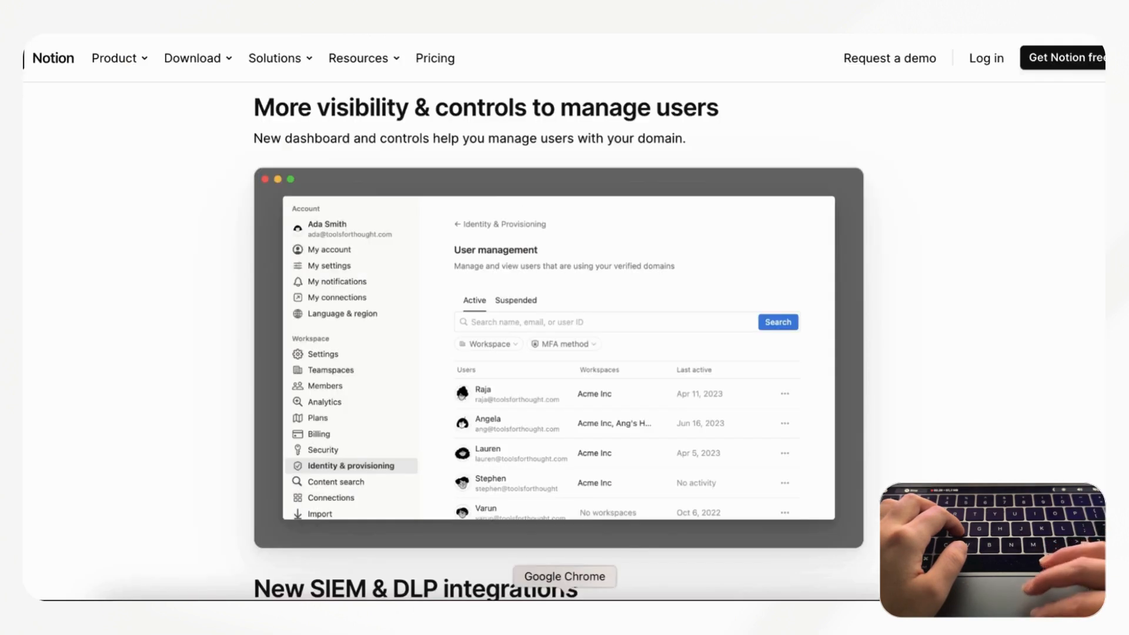
- Scroll past the SIEM & DLP integrations and through the Integration gallery, then back up
scroll("down", 3)
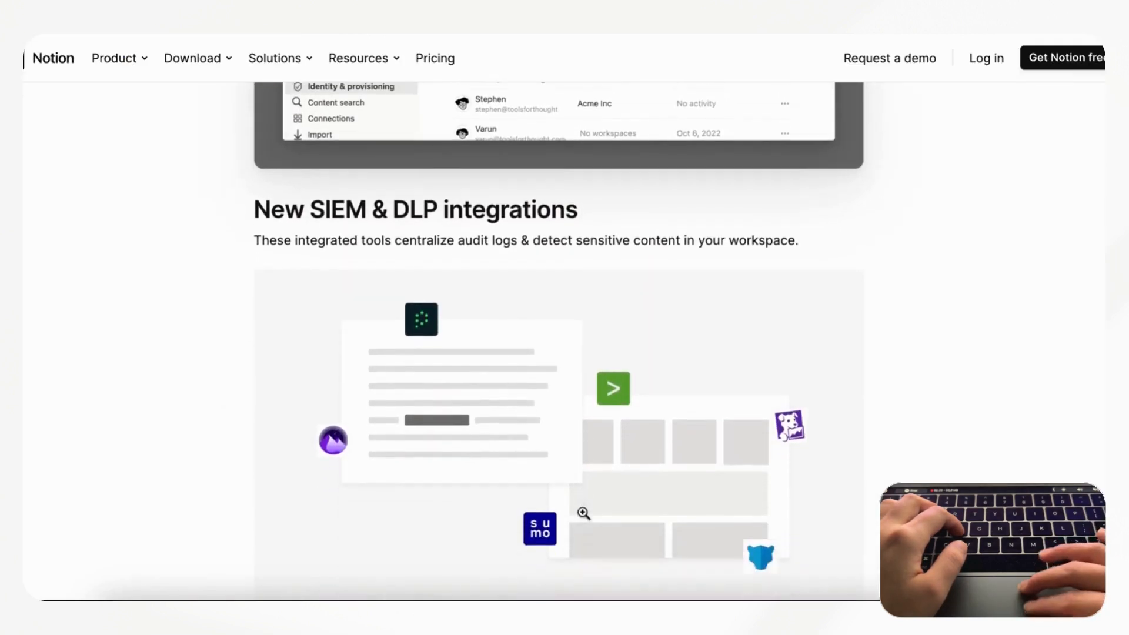
scroll("down", 3)
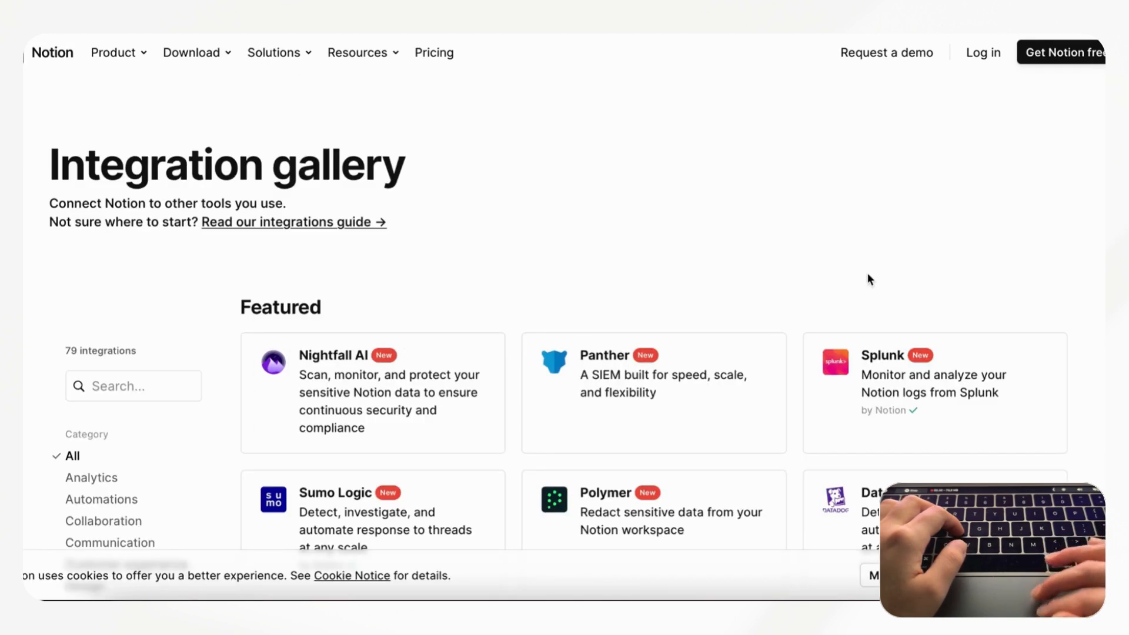
scroll("down", 3)
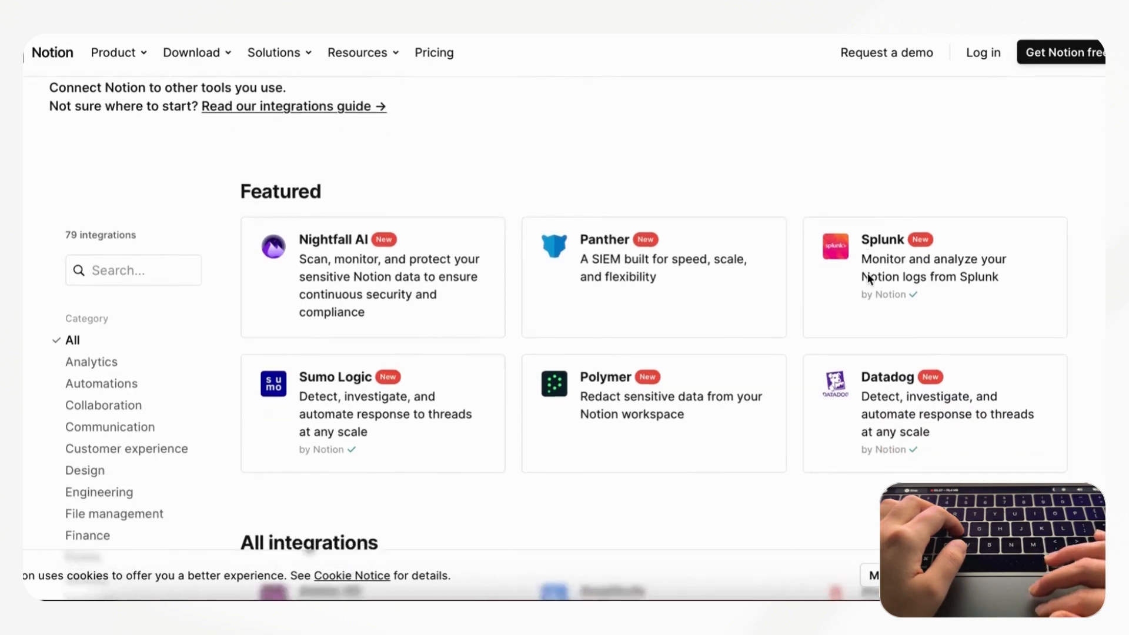
scroll("down", 3)
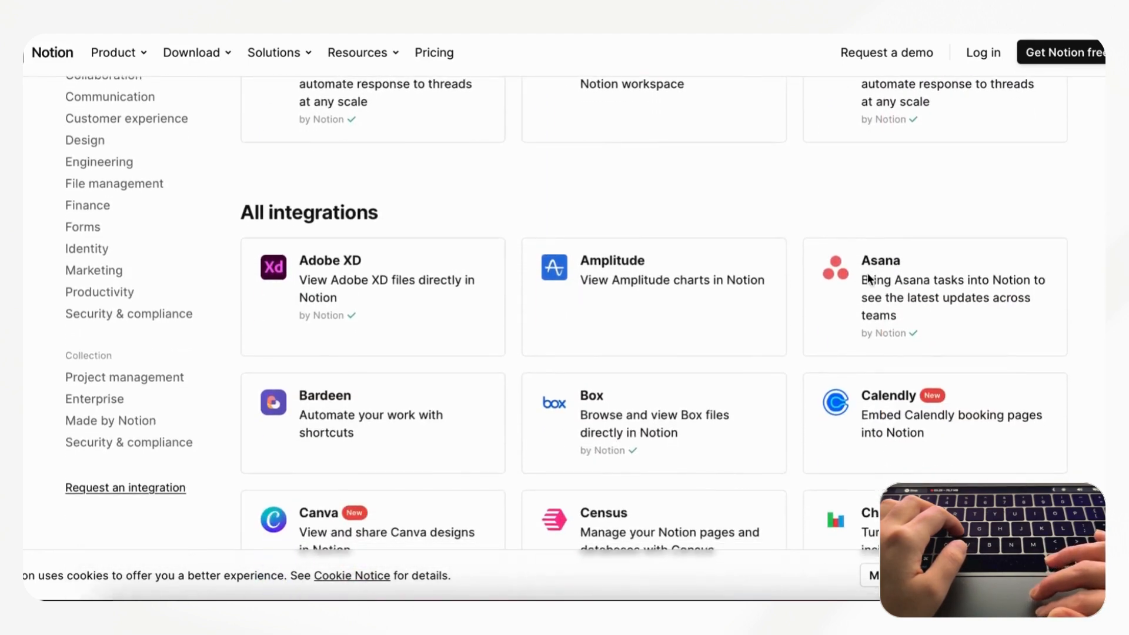
scroll("down", 3)
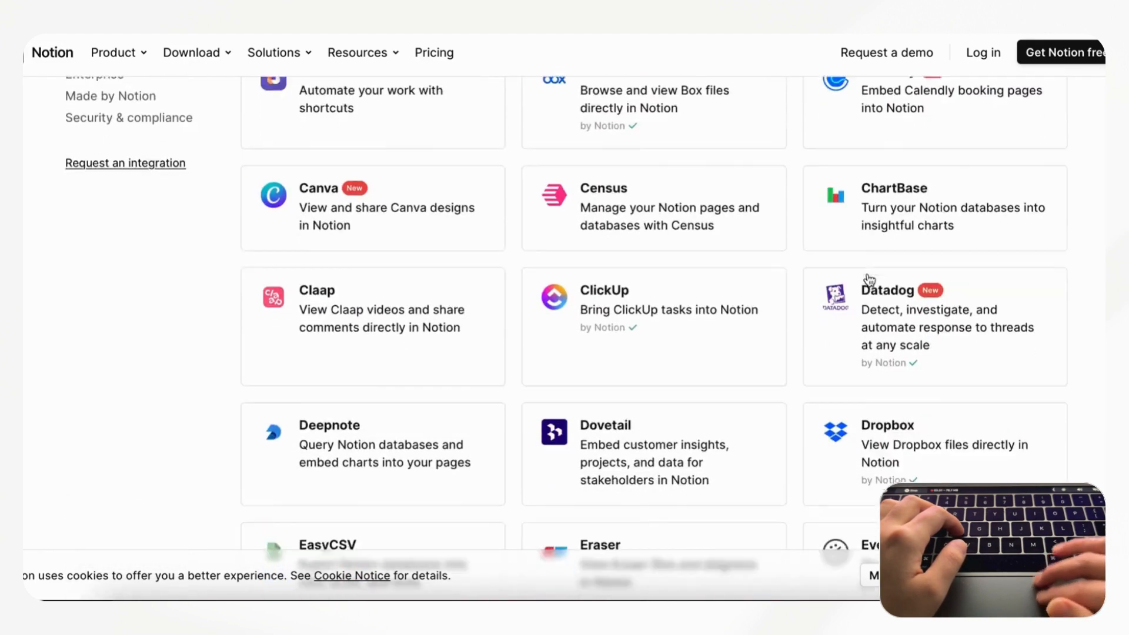
scroll("up", 3)
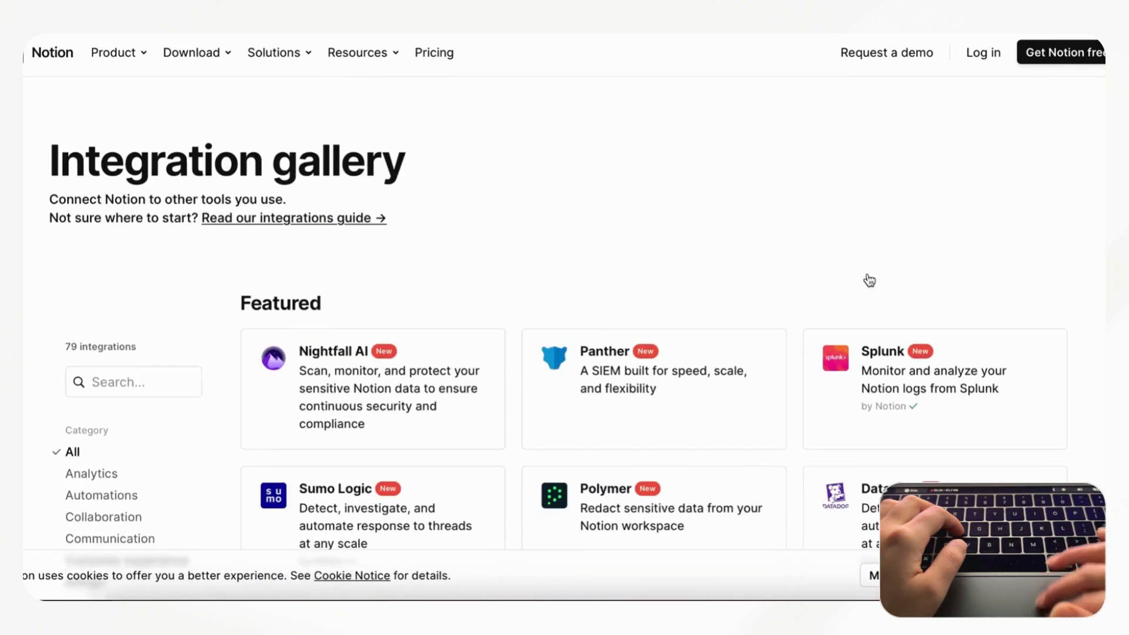